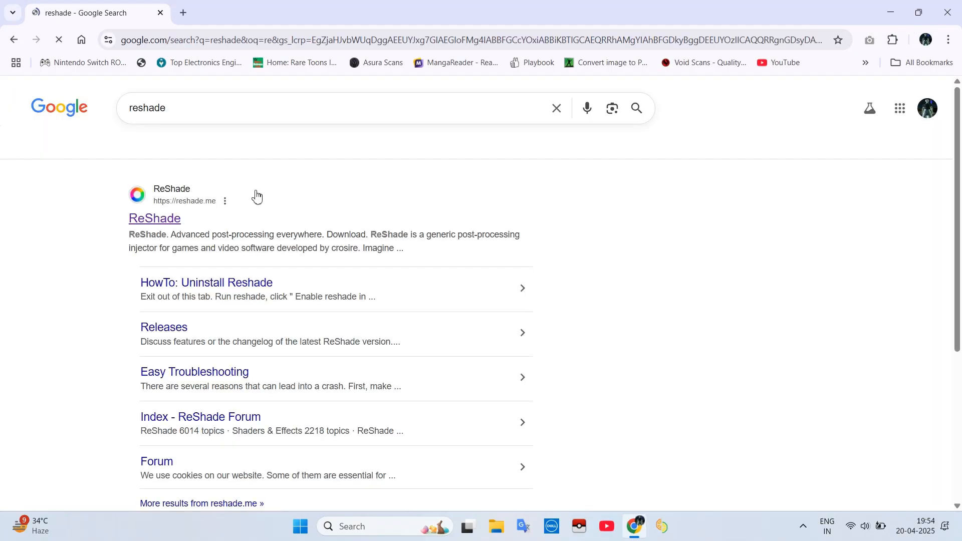
Download ReShade 6.4.1 with full add-on support from reshade.me's download section.
{"action": "left_click", "coordinate": [155, 218]}
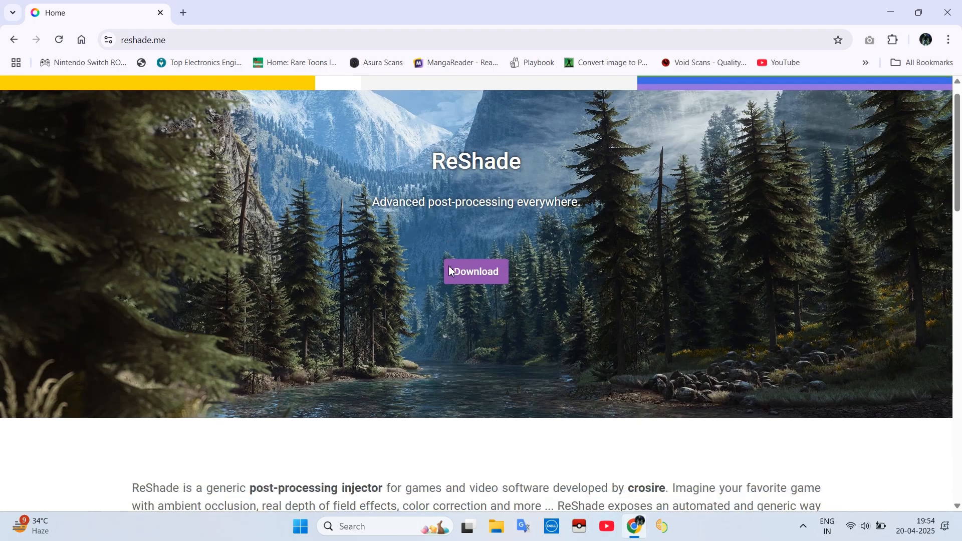
{"action": "left_click", "coordinate": [475, 272]}
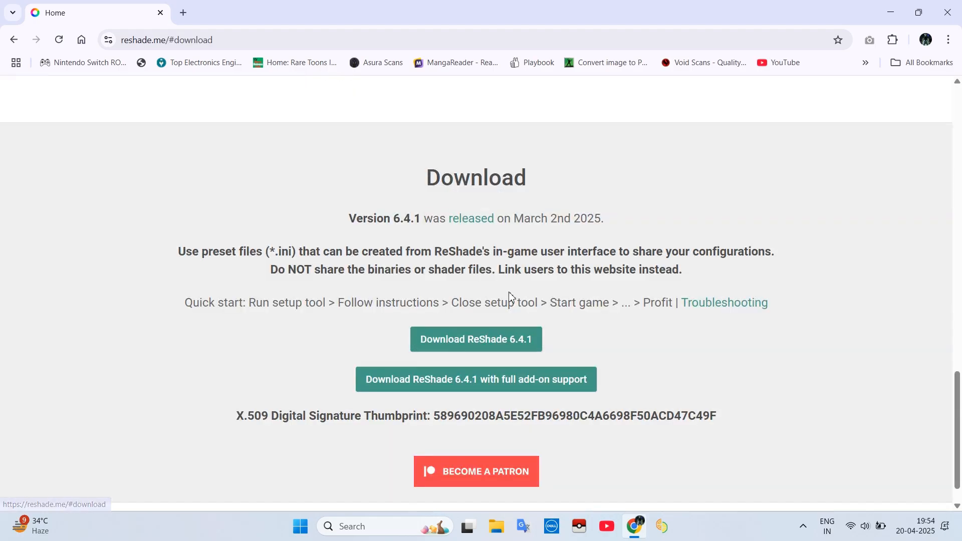
{"action": "scroll", "scroll_direction": "down", "scroll_amount": 3}
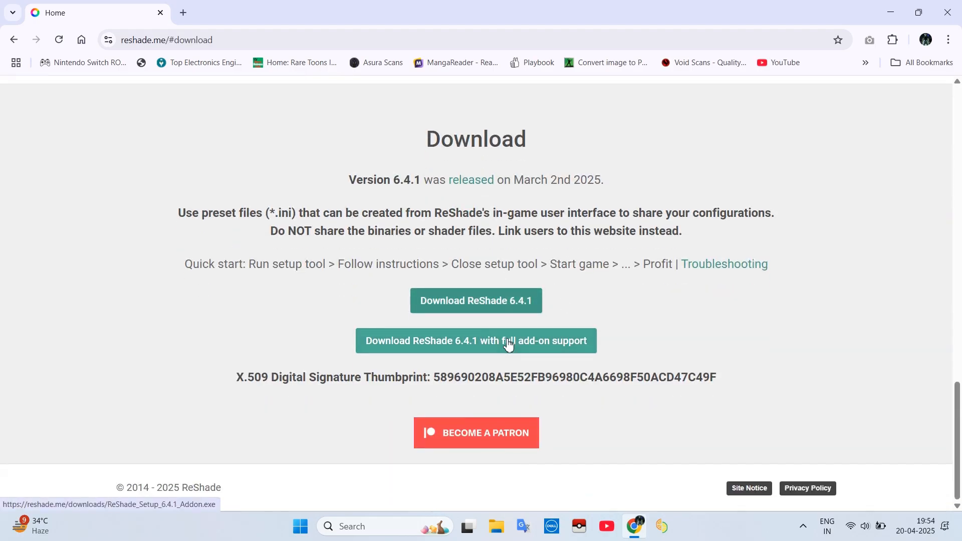
{"action": "left_click", "coordinate": [474, 340]}
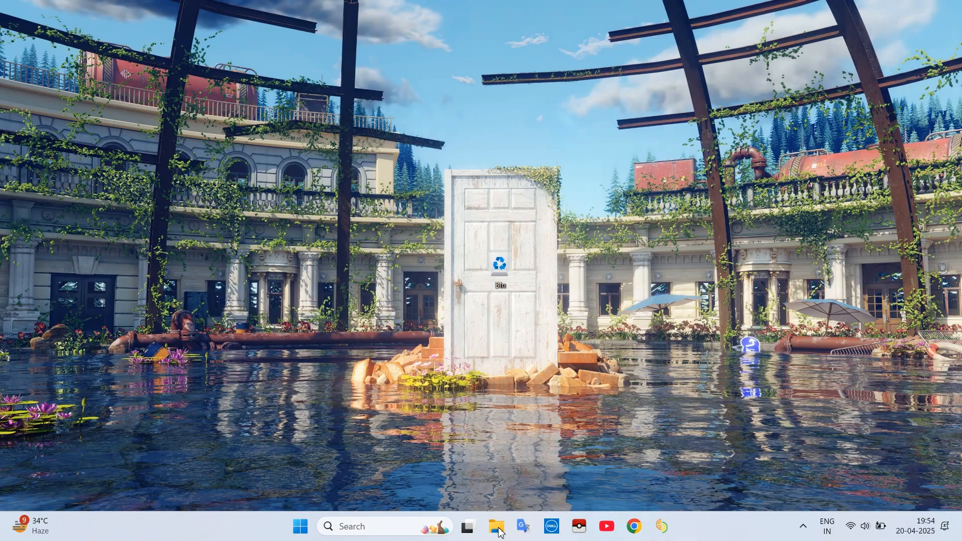
Confirm Vulkan on Intel UHD Graphics in Citron's Graphics configuration, then close it.
{"action": "left_click", "coordinate": [497, 526]}
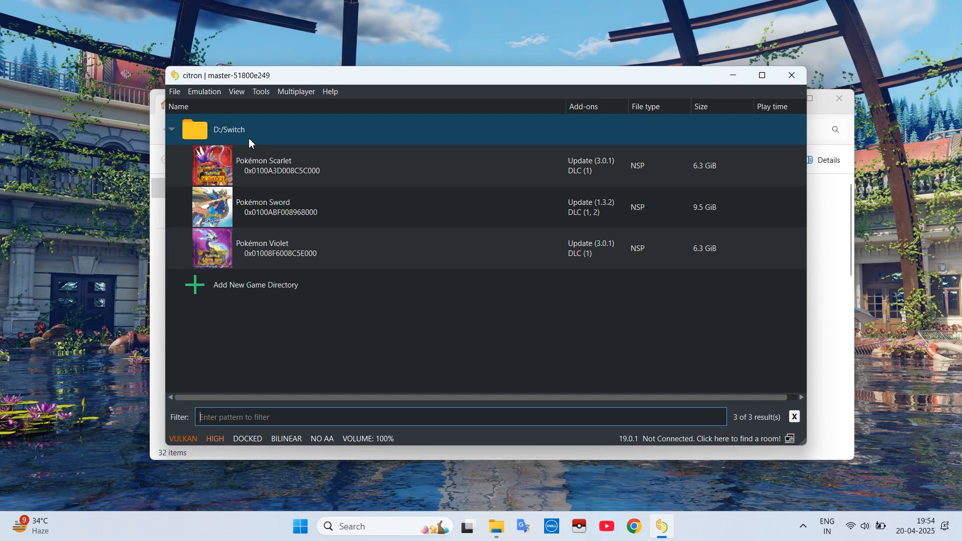
{"action": "left_click", "coordinate": [204, 91]}
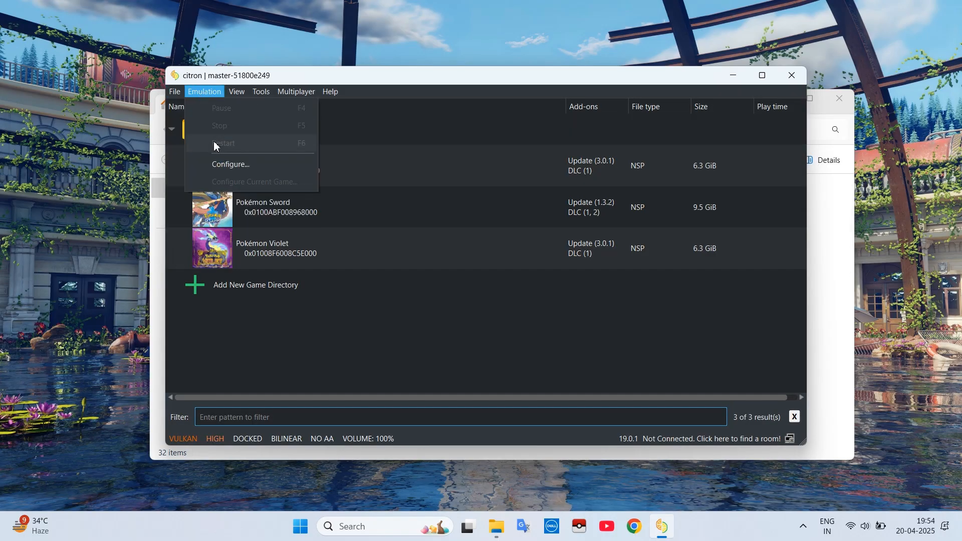
{"action": "left_click", "coordinate": [502, 232]}
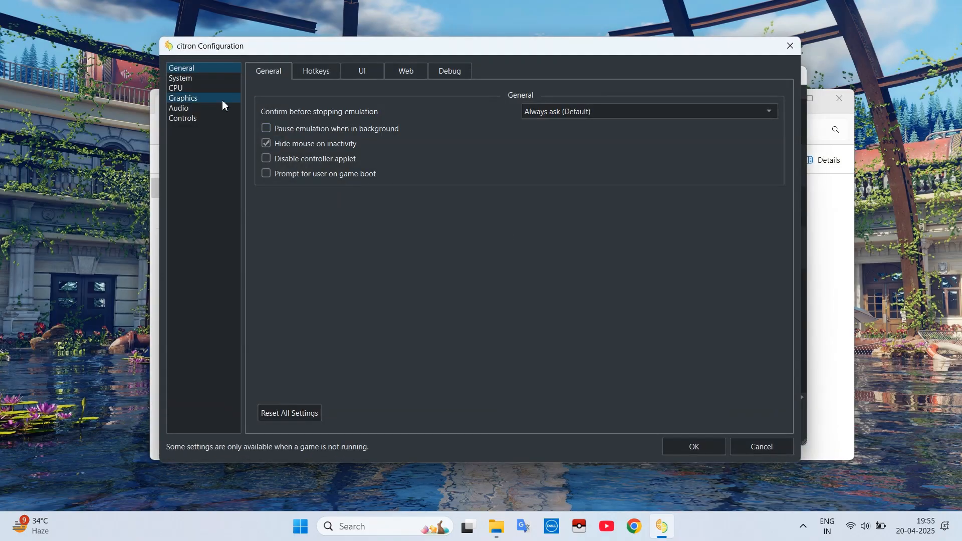
{"action": "left_click", "coordinate": [182, 98]}
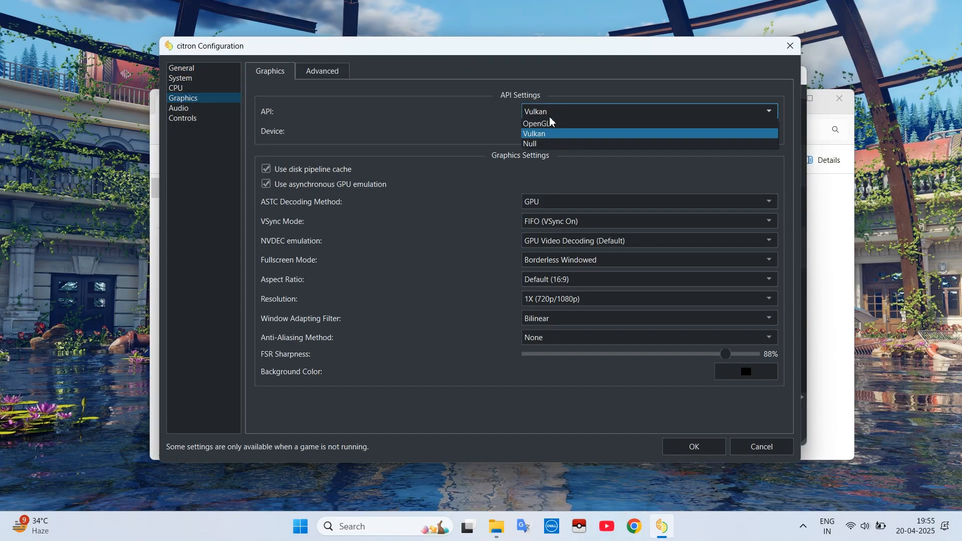
{"action": "left_click", "coordinate": [533, 133]}
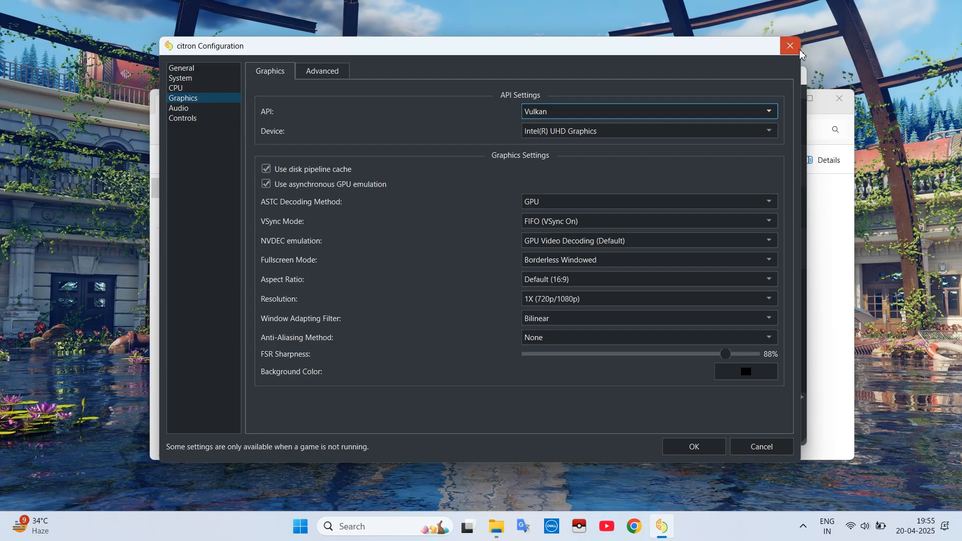
{"action": "left_click", "coordinate": [790, 46]}
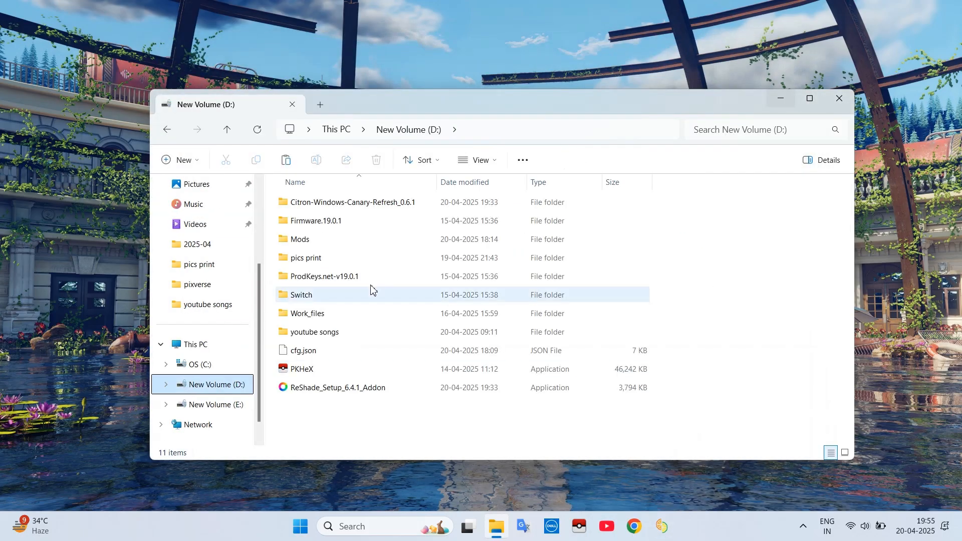
Run ReShade_Setup_6.4.1_Addon from drive D and dismiss the singleplayer-only warning.
{"action": "left_click", "coordinate": [336, 387]}
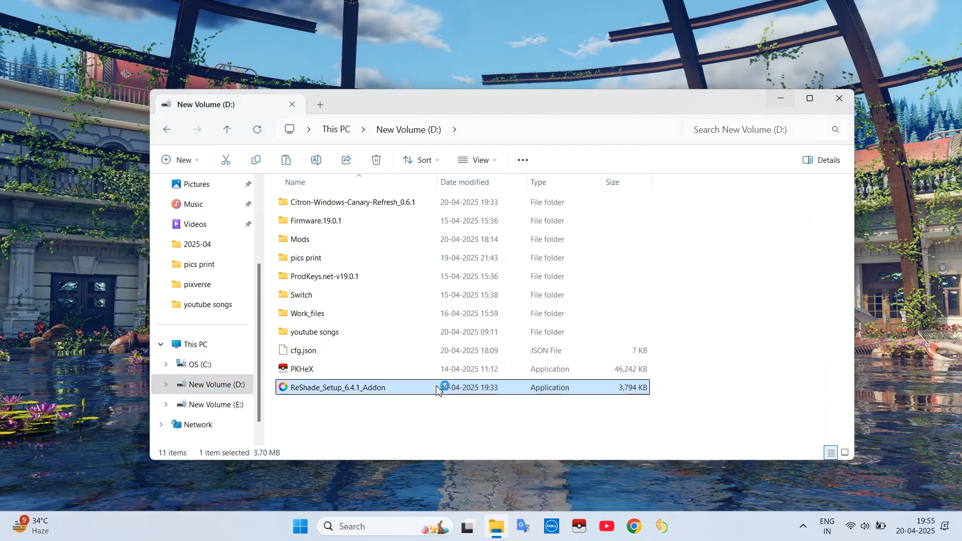
{"action": "mouse_move", "coordinate": [439, 391]}
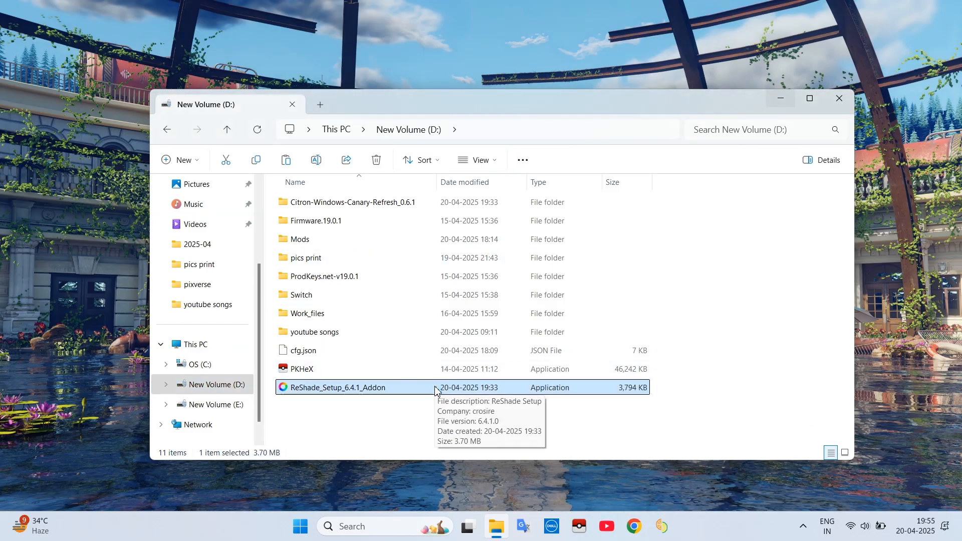
{"action": "double_click", "coordinate": [336, 388]}
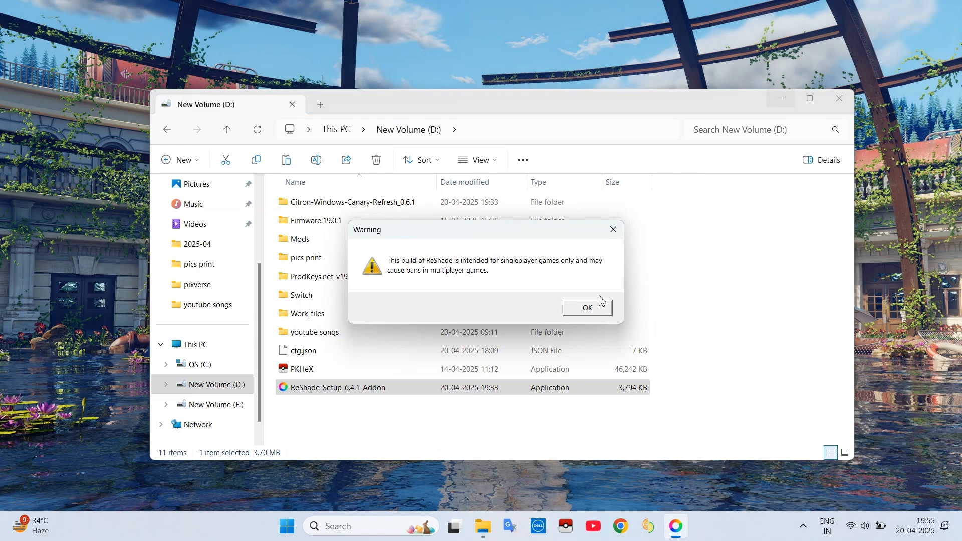
{"action": "left_click", "coordinate": [586, 307]}
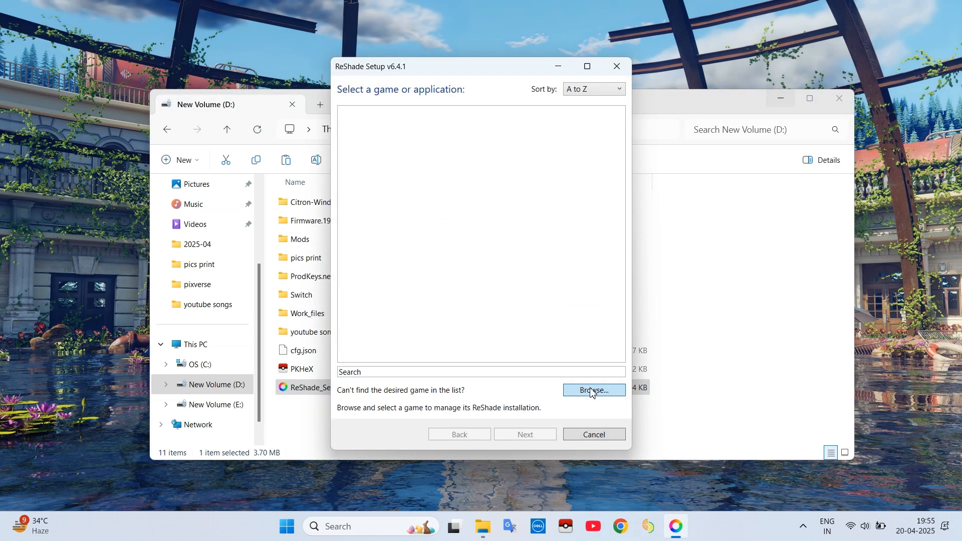
Target citron.exe in ReShade Setup and choose Vulkan as the rendering API.
{"action": "left_click", "coordinate": [593, 390]}
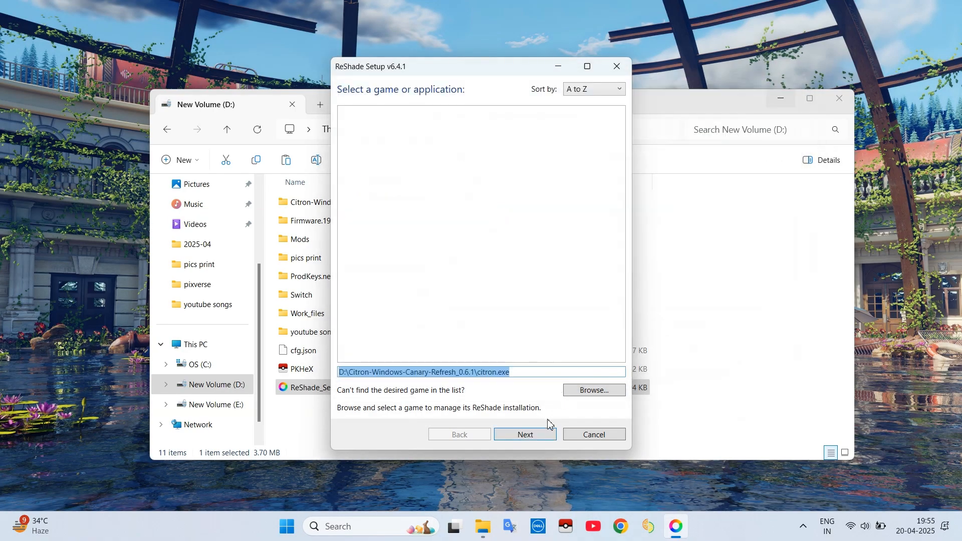
{"action": "left_click", "coordinate": [524, 434]}
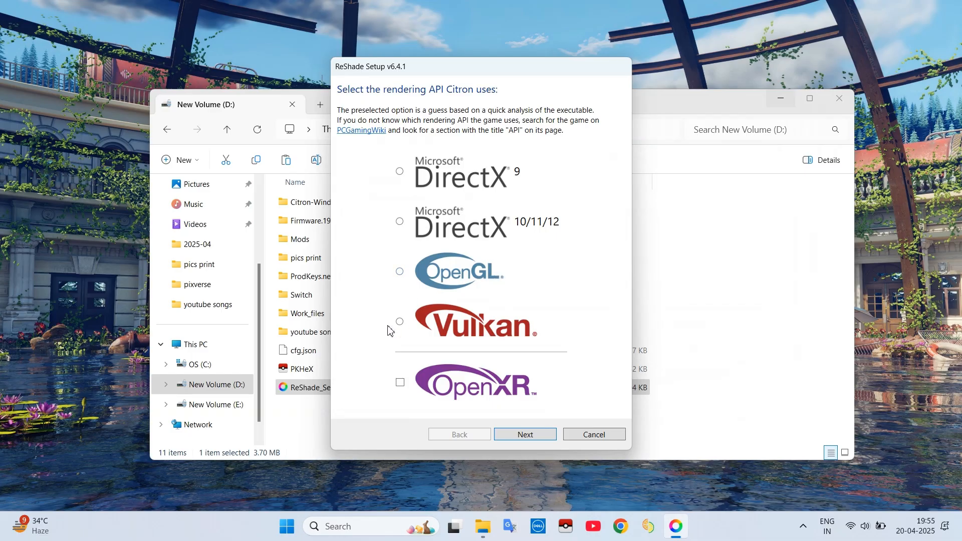
{"action": "left_click", "coordinate": [399, 322]}
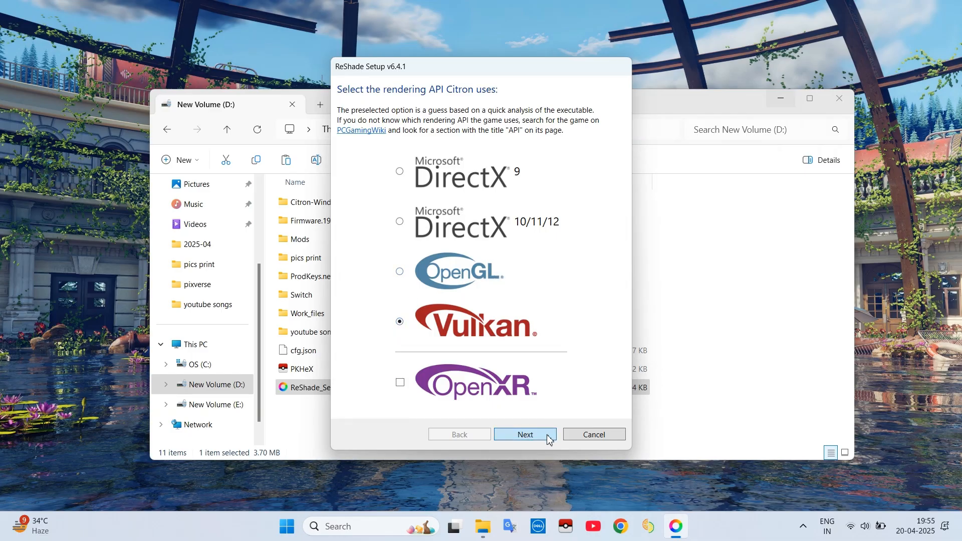
Accept the preselected effects, skip add-ons, install, and finish the setup.
{"action": "left_click", "coordinate": [524, 434]}
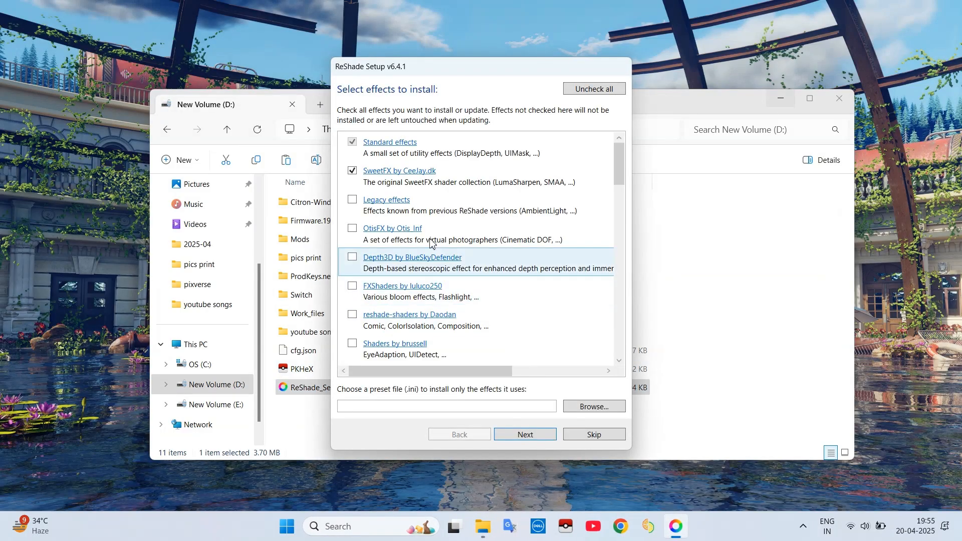
{"action": "left_click", "coordinate": [524, 434]}
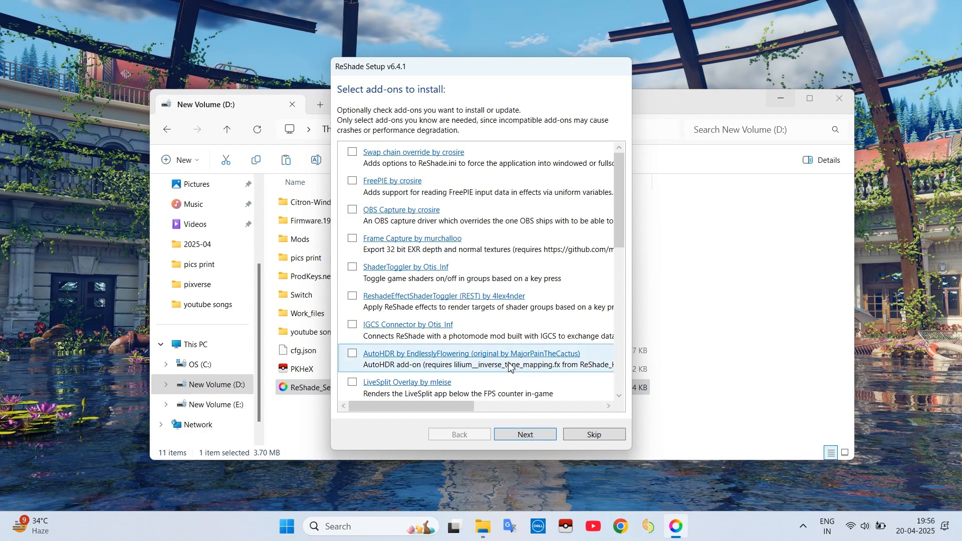
{"action": "scroll", "scroll_direction": "down", "scroll_amount": 3}
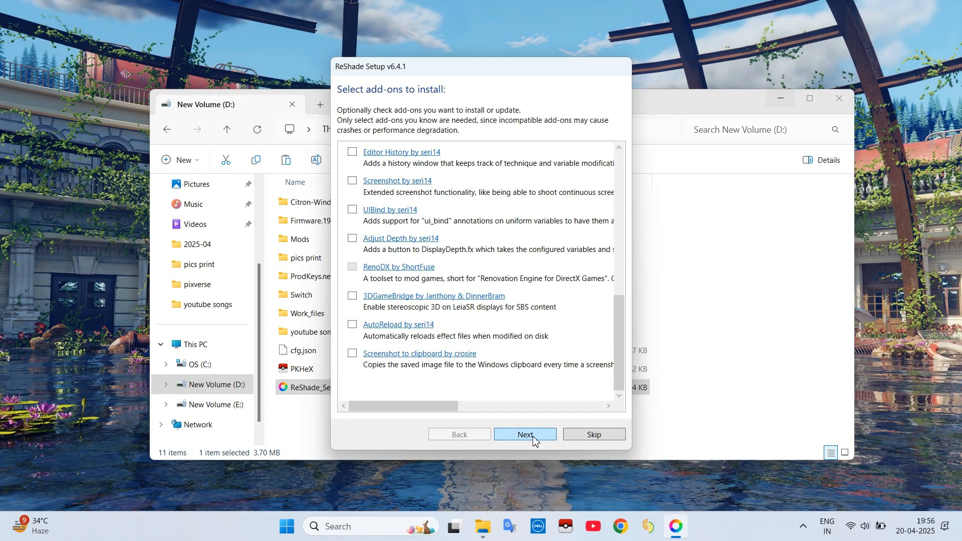
{"action": "left_click", "coordinate": [524, 434]}
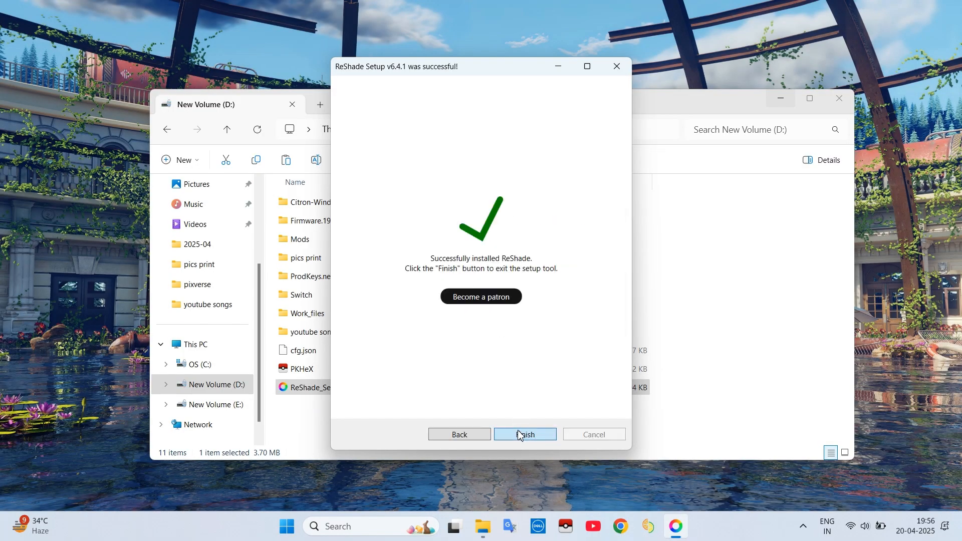
{"action": "left_click", "coordinate": [525, 434]}
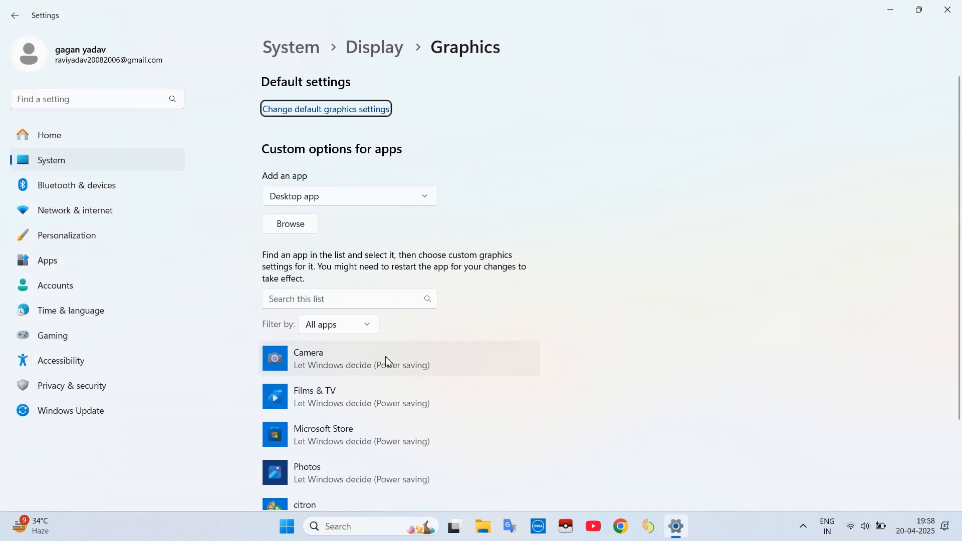
Save a High performance graphics preference for citron in Windows Display > Graphics settings.
{"action": "scroll", "scroll_direction": "down", "scroll_amount": 3}
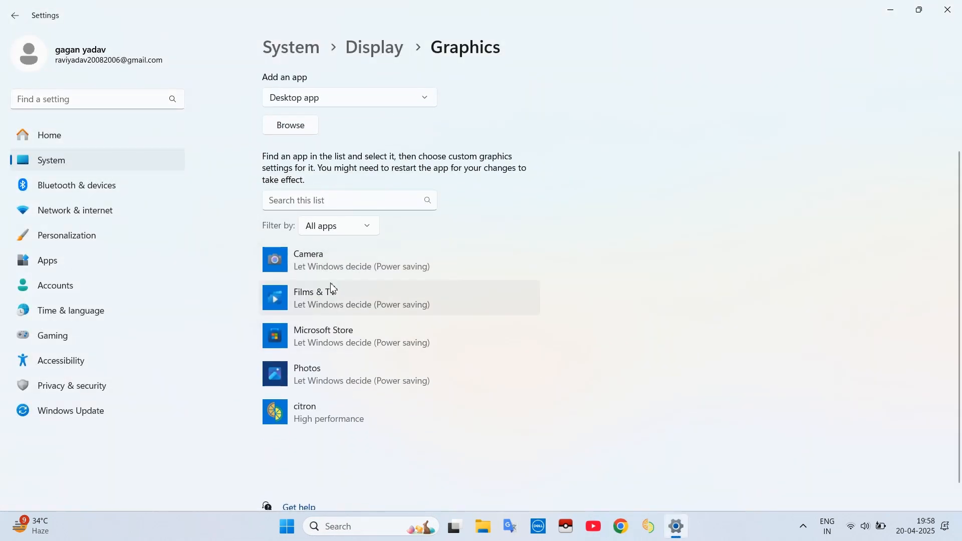
{"action": "scroll", "scroll_direction": "up", "scroll_amount": 3}
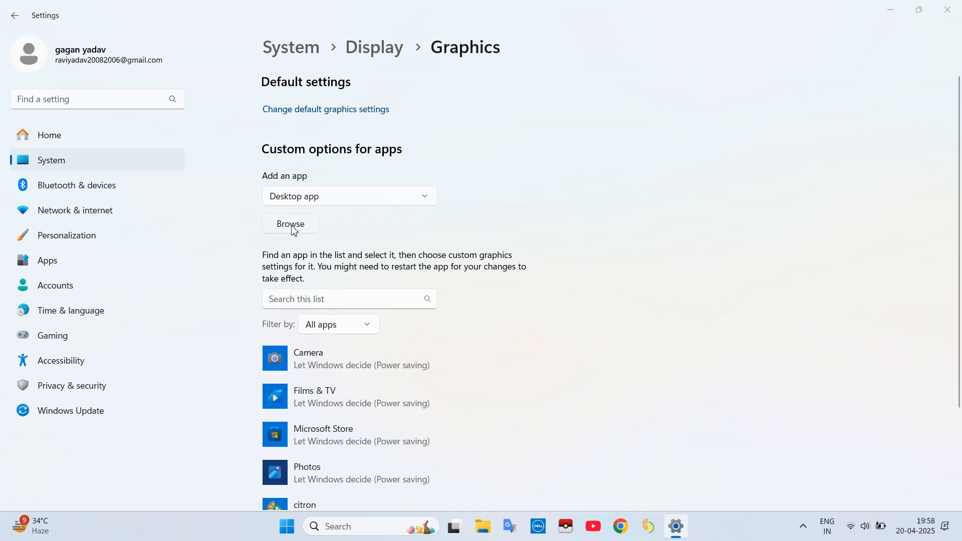
{"action": "left_click", "coordinate": [290, 224]}
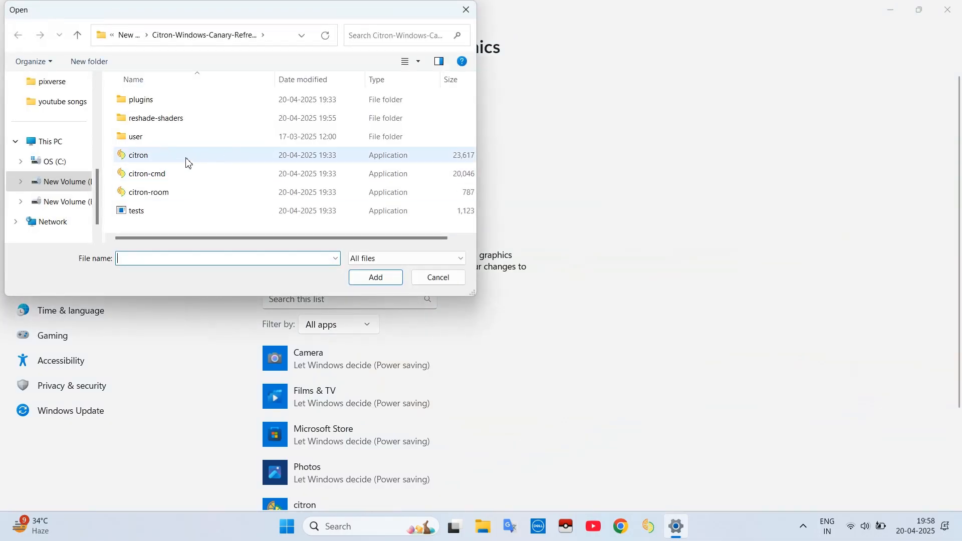
{"action": "left_click", "coordinate": [138, 155]}
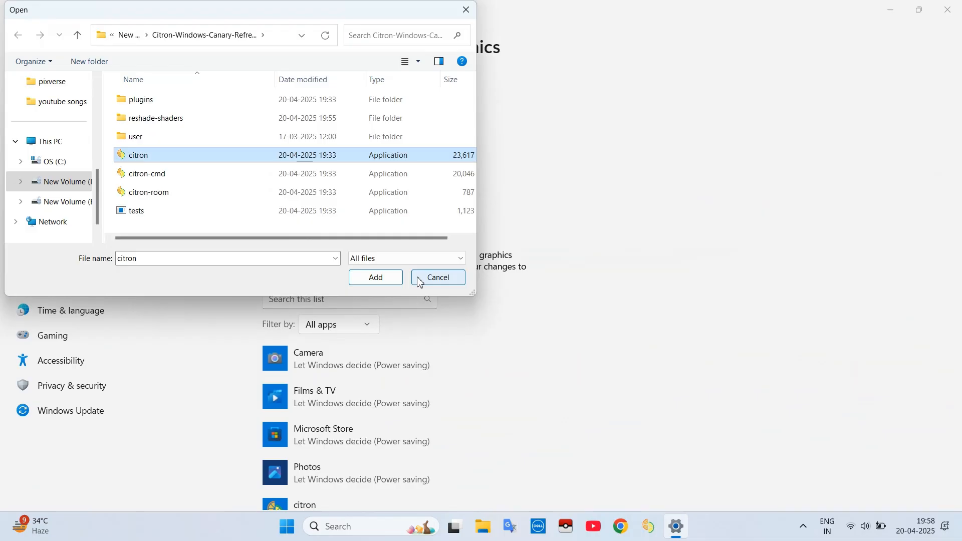
{"action": "left_click", "coordinate": [375, 277]}
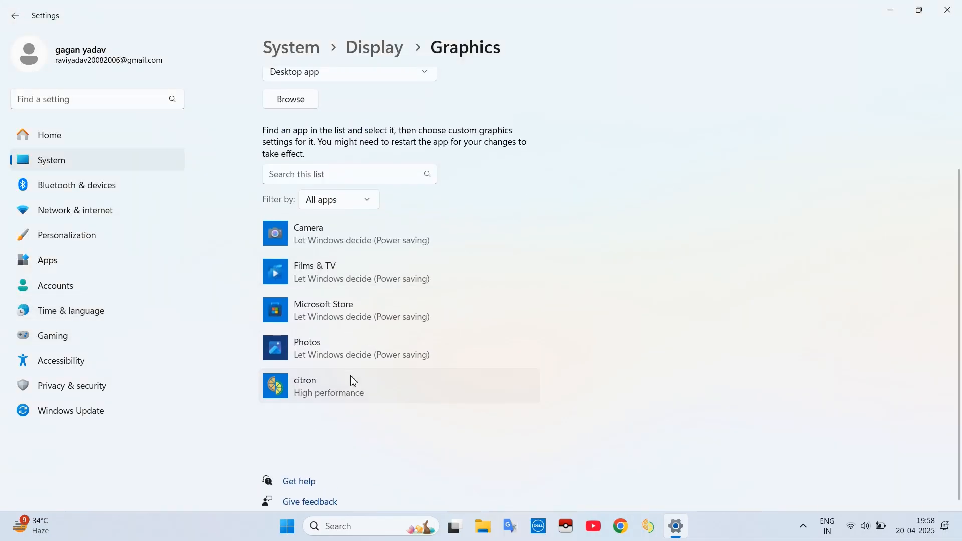
{"action": "left_click", "coordinate": [444, 440]}
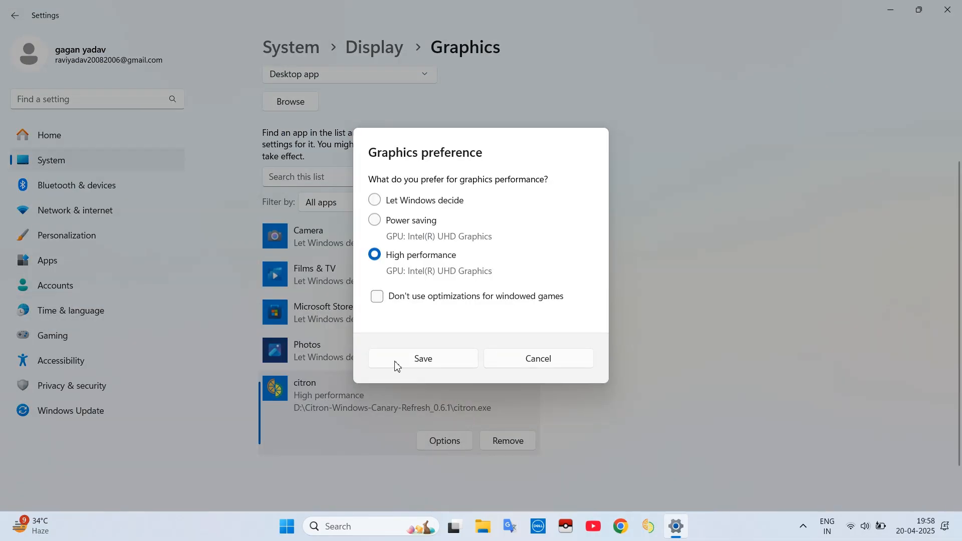
{"action": "left_click", "coordinate": [422, 358]}
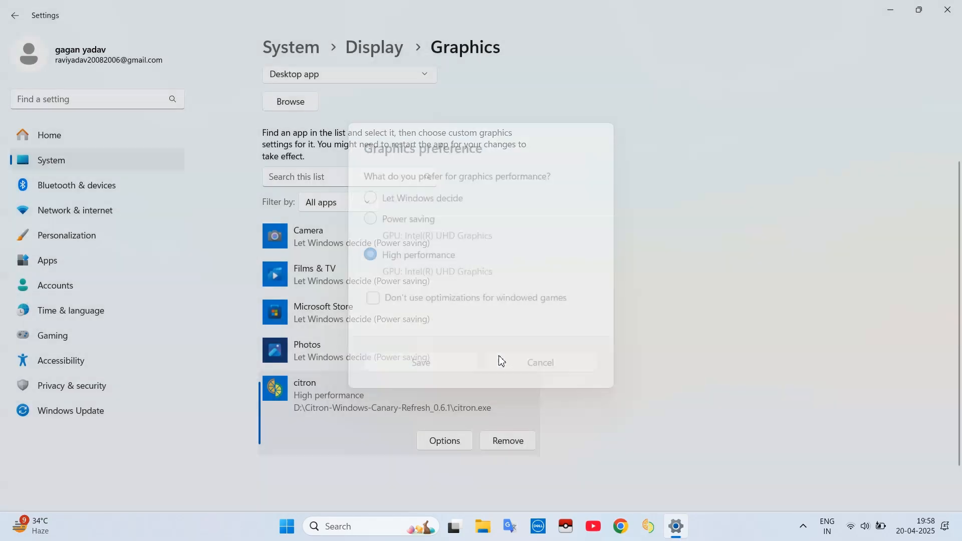
{"action": "left_click", "coordinate": [52, 335]}
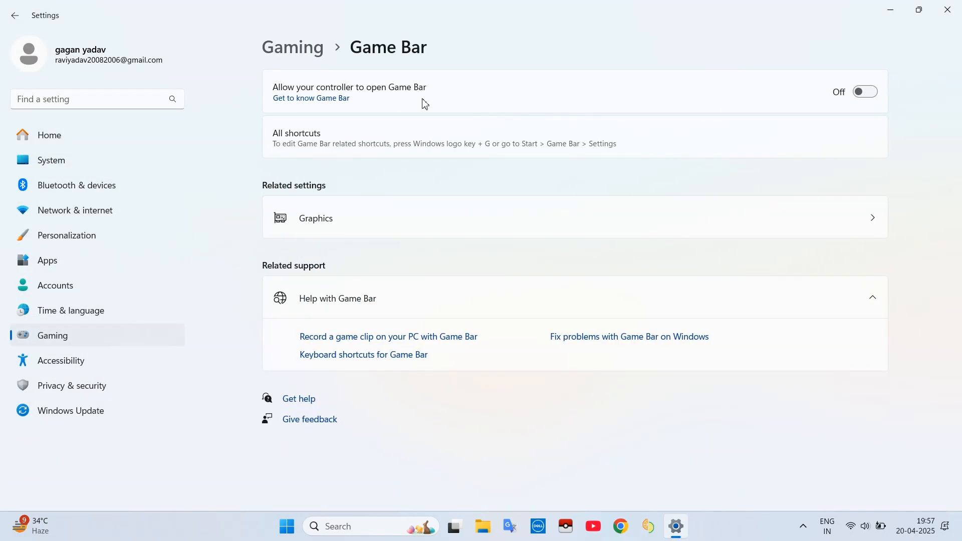
Open the Game Mode page under Windows Gaming settings.
{"action": "left_click", "coordinate": [15, 15]}
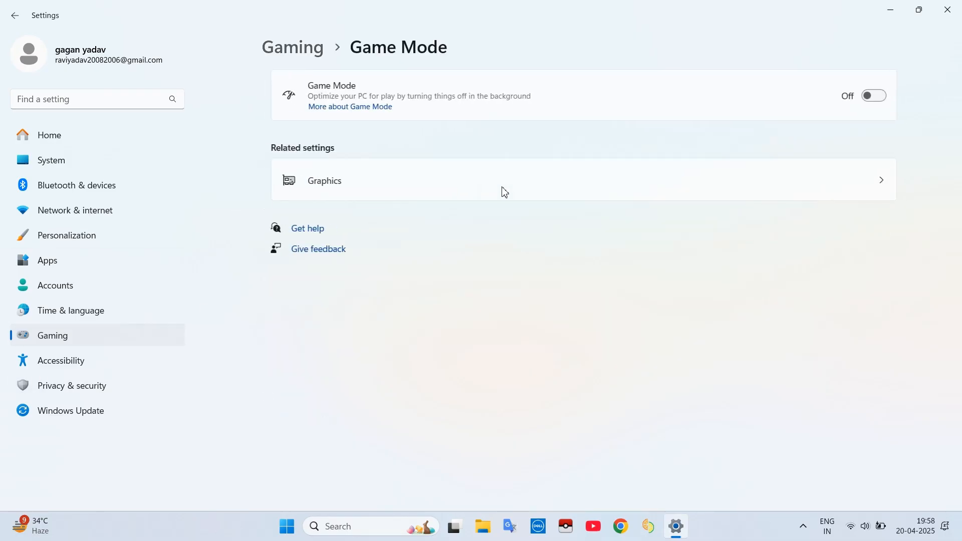
{"action": "mouse_move", "coordinate": [102, 382]}
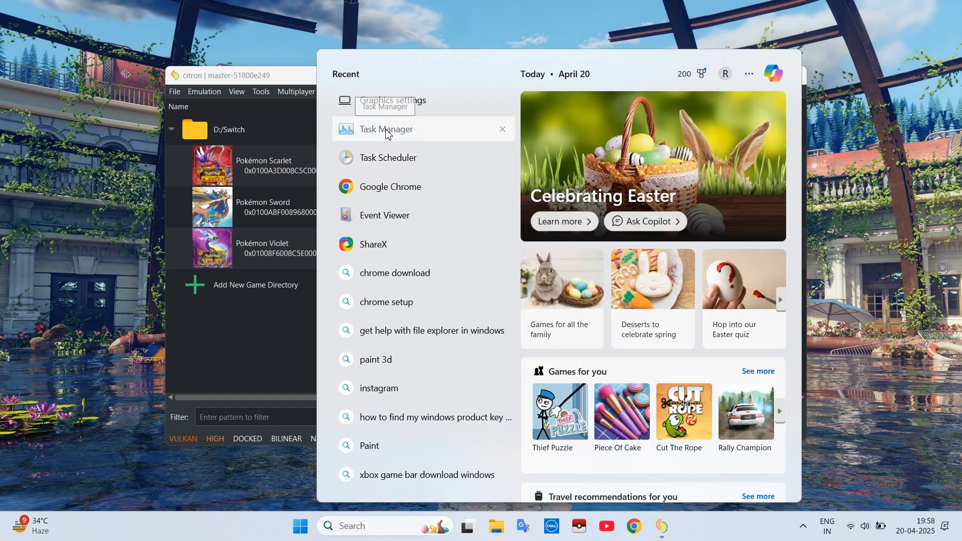
Set citron.exe to High priority on Task Manager's Details tab and confirm.
{"action": "left_click", "coordinate": [386, 128]}
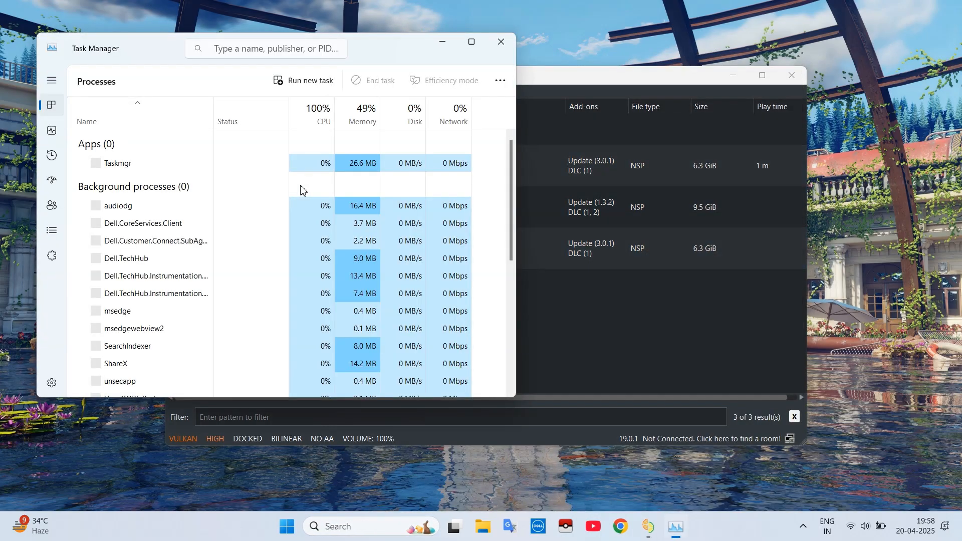
{"action": "left_click", "coordinate": [52, 230]}
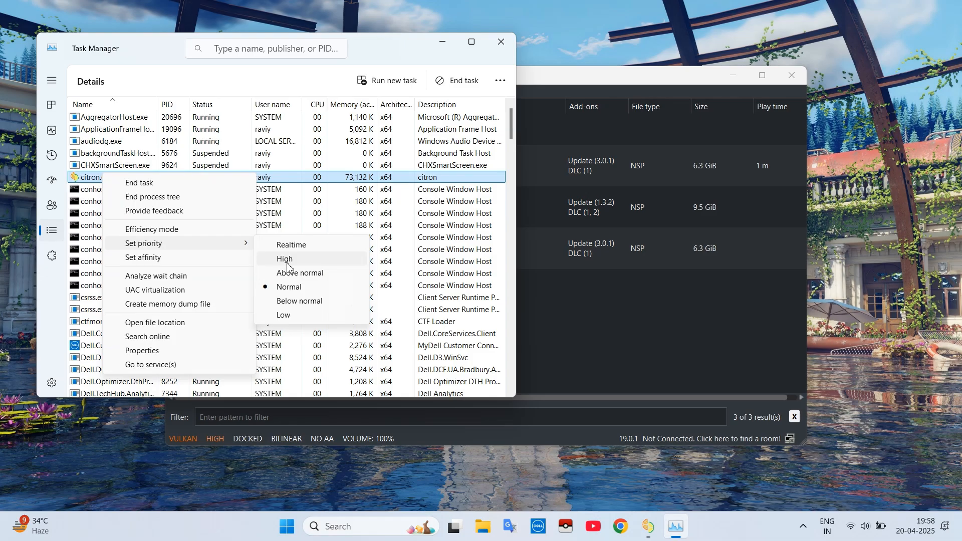
{"action": "left_click", "coordinate": [284, 259]}
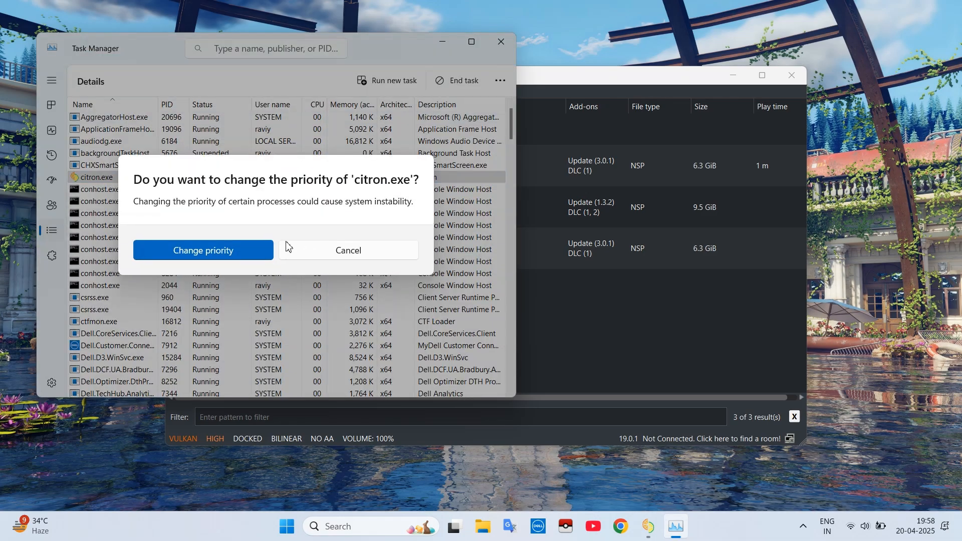
{"action": "left_click", "coordinate": [202, 250]}
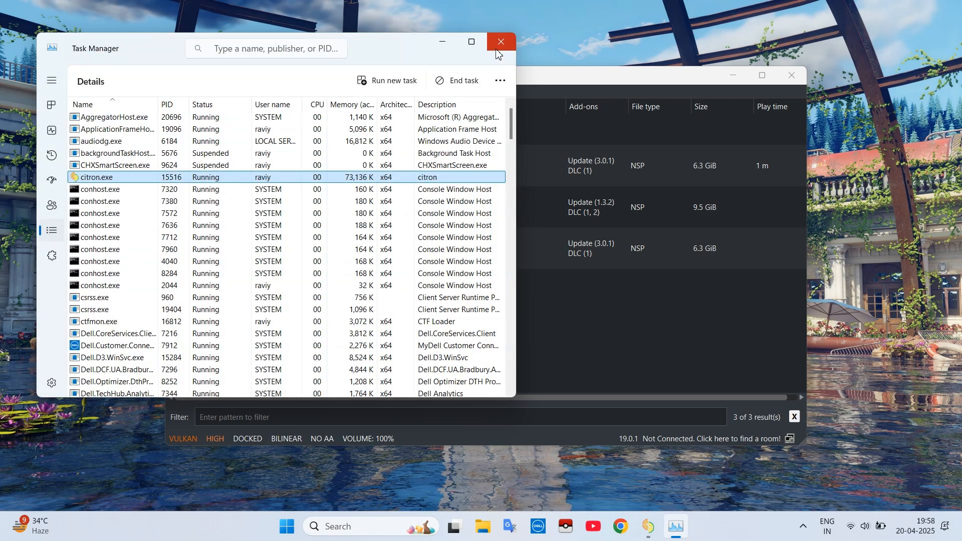
Close Task Manager and set Citron's Software keyboard applet to Real applet.
{"action": "left_click", "coordinate": [501, 42]}
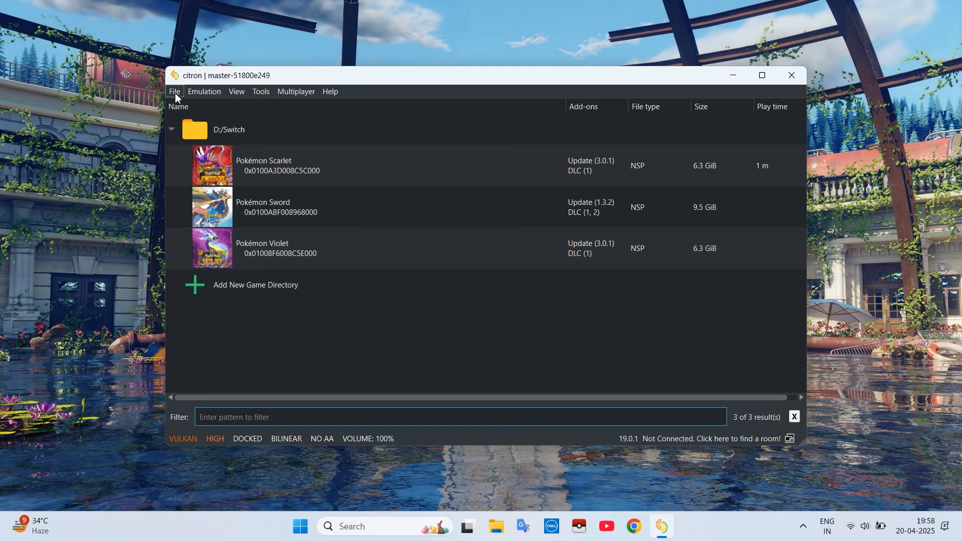
{"action": "mouse_move", "coordinate": [204, 91]}
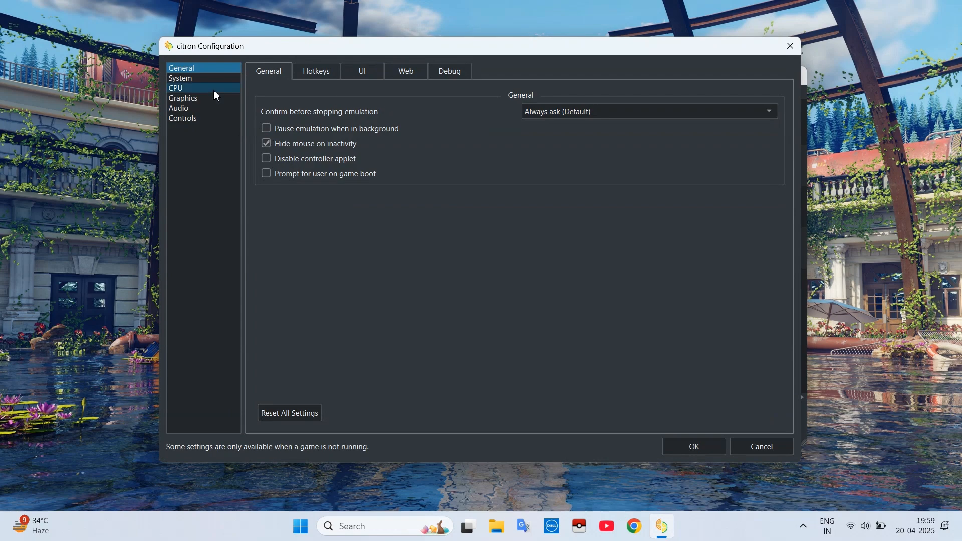
{"action": "left_click", "coordinate": [180, 78]}
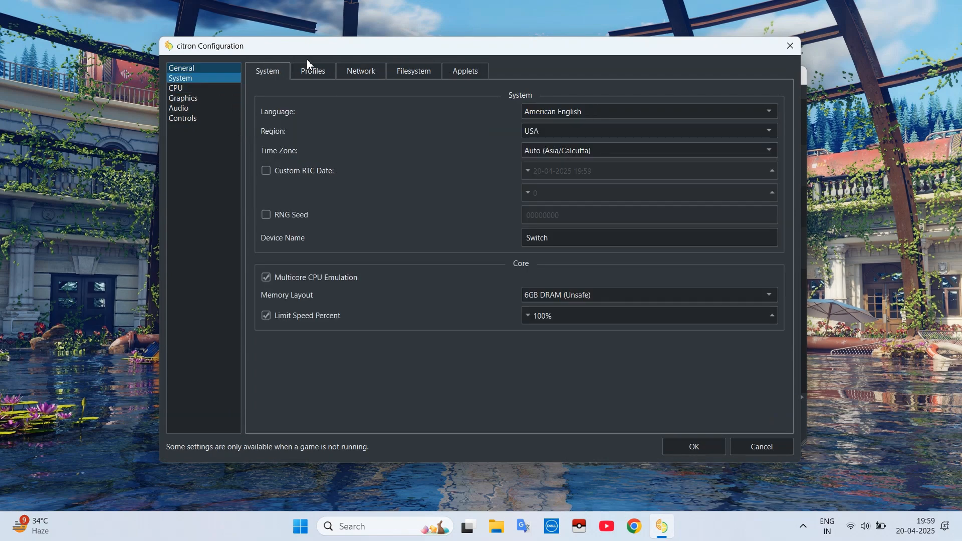
{"action": "left_click", "coordinate": [465, 71]}
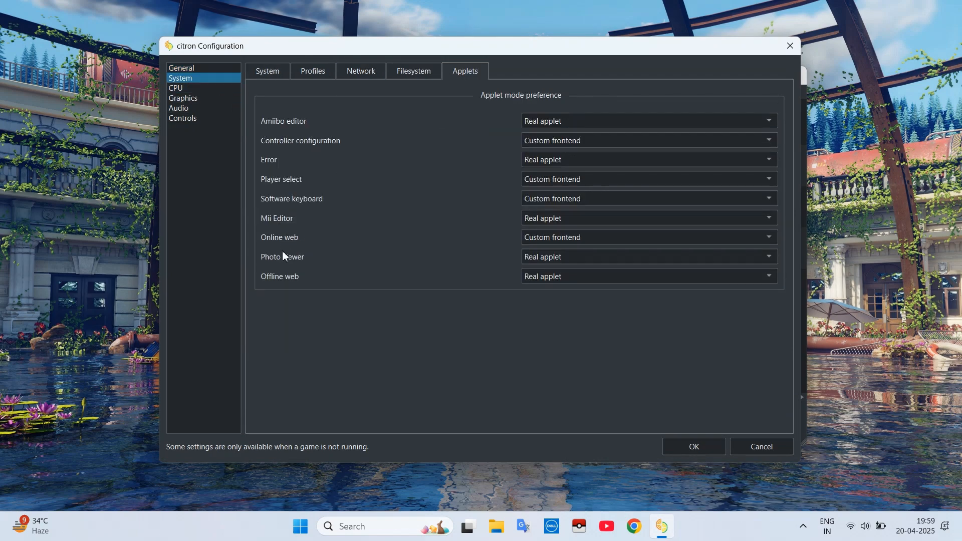
{"action": "left_click", "coordinate": [648, 198]}
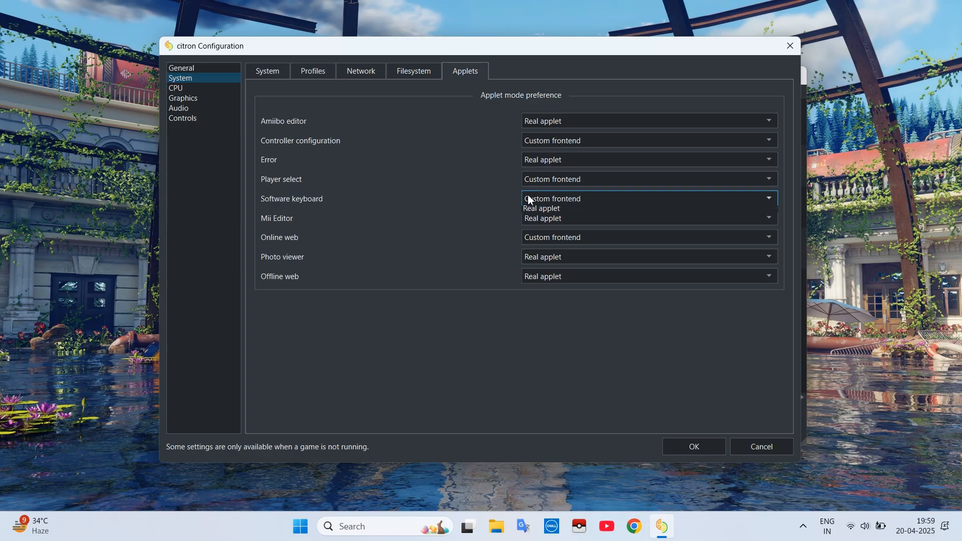
{"action": "left_click", "coordinate": [551, 198]}
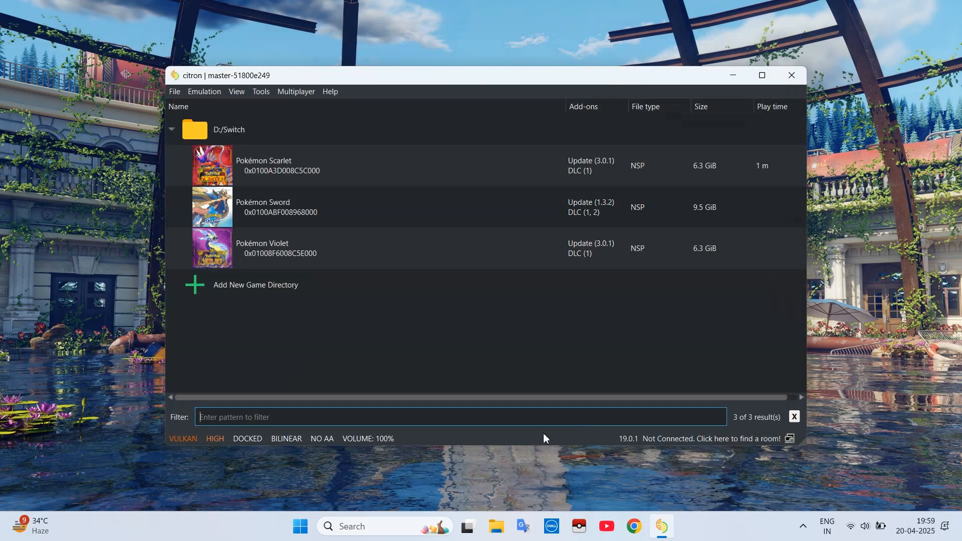
Launch Pokémon Scarlet from Citron's game list.
{"action": "left_click", "coordinate": [468, 210]}
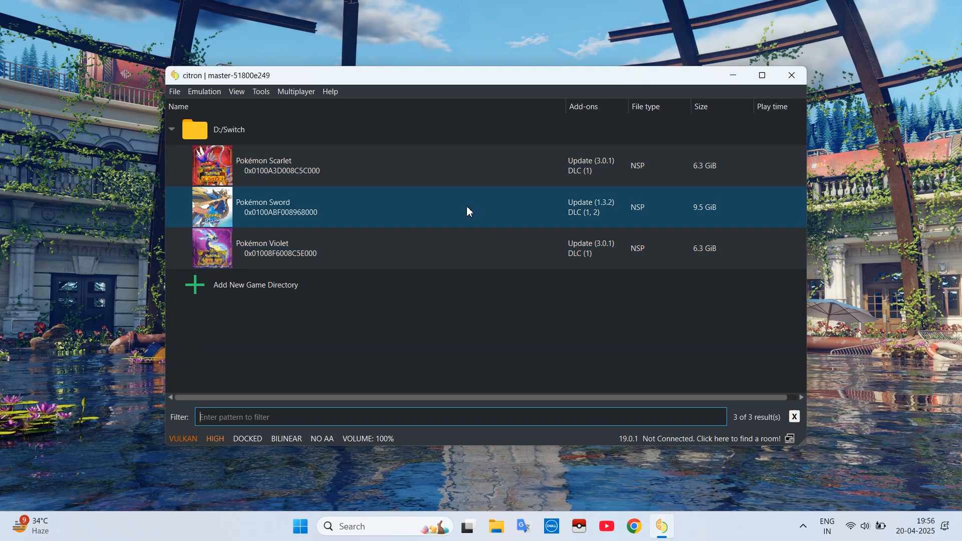
{"action": "left_click", "coordinate": [369, 165]}
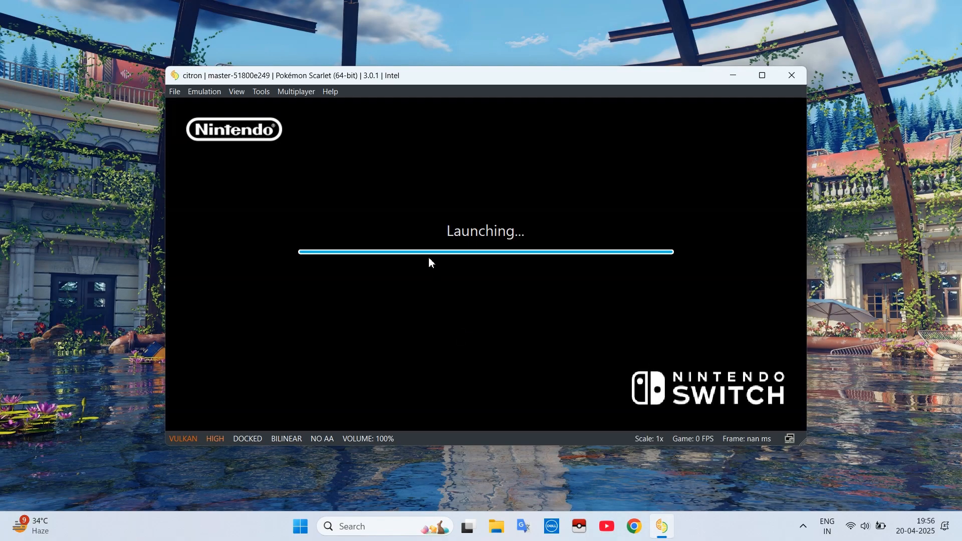
{"action": "mouse_move", "coordinate": [424, 236]}
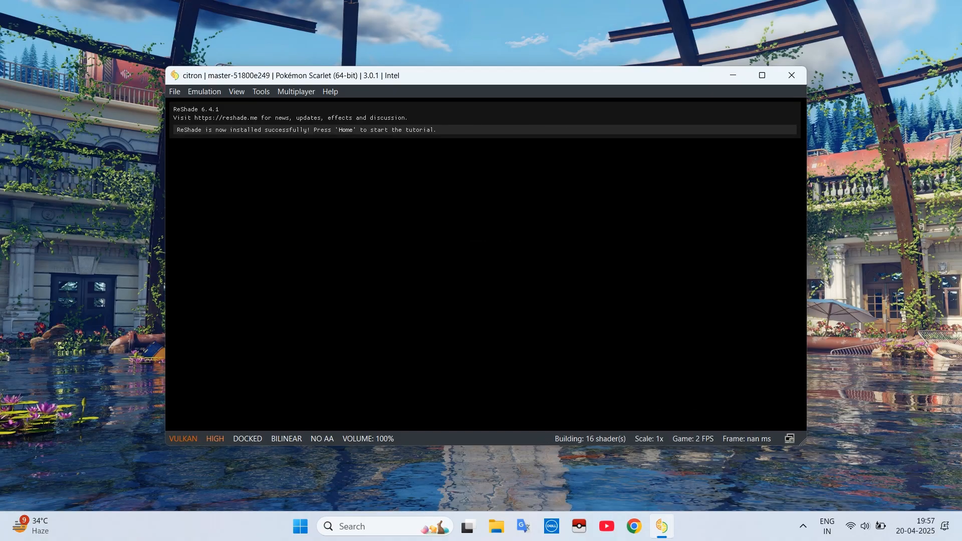
Open the ReShade overlay with Home, skip the tutorial, and enable Performance Mode.
{"action": "key", "text": "Home"}
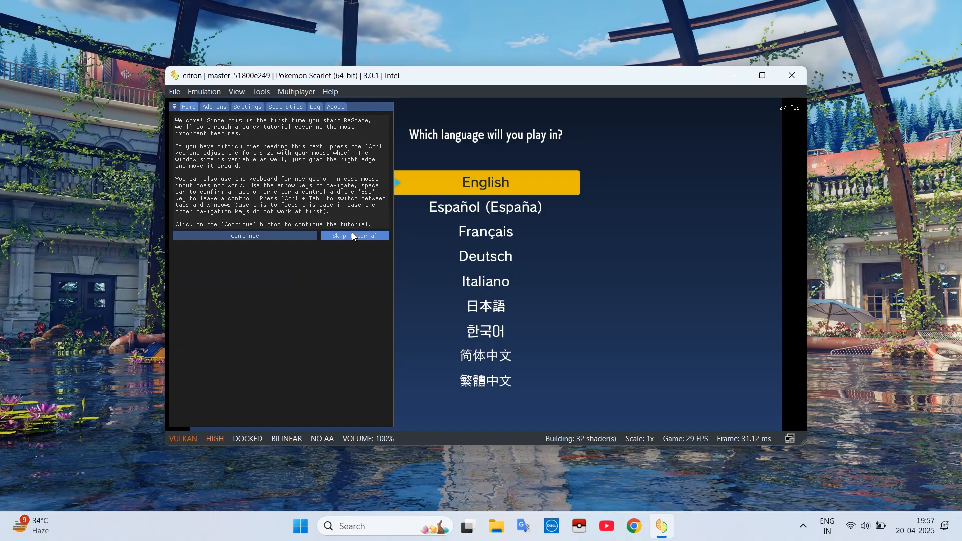
{"action": "left_click", "coordinate": [355, 236]}
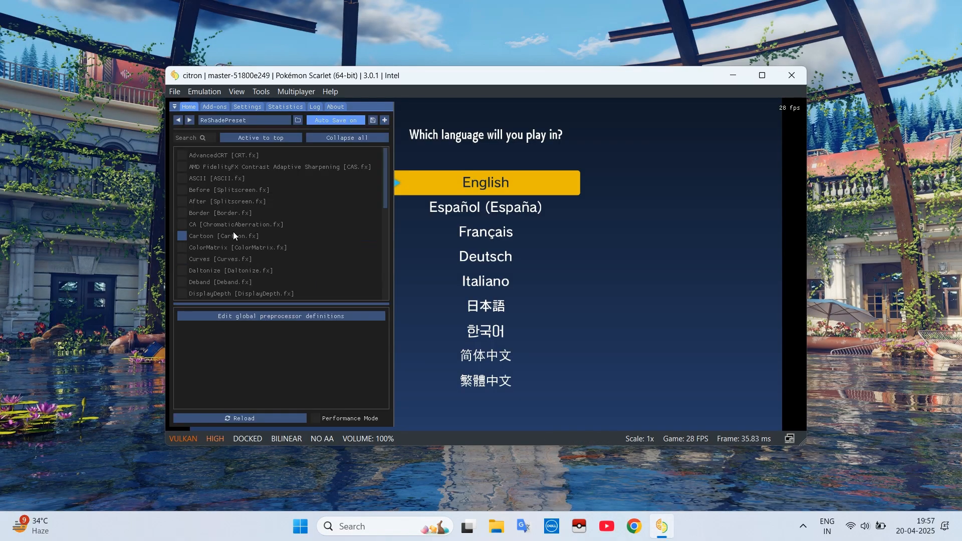
{"action": "scroll", "scroll_direction": "down", "scroll_amount": 3}
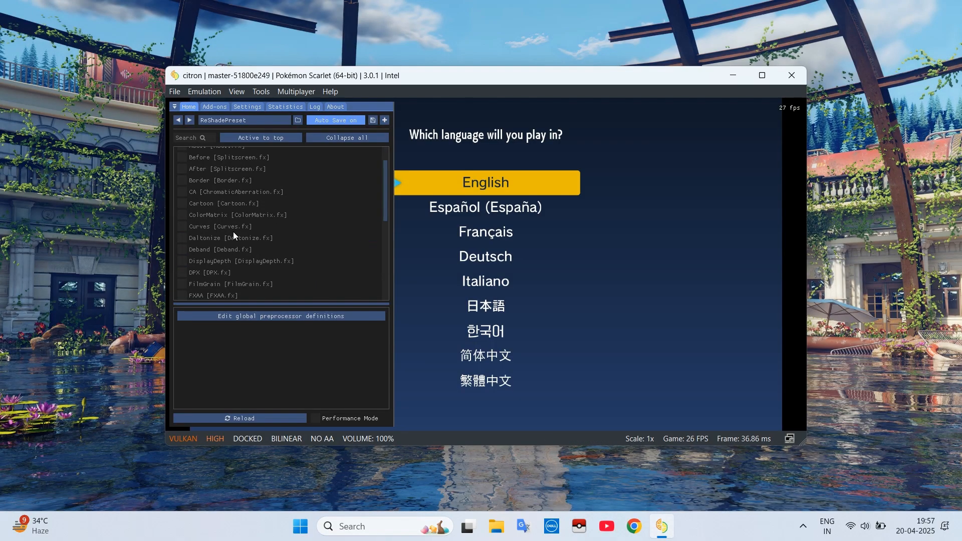
{"action": "mouse_move", "coordinate": [393, 181]}
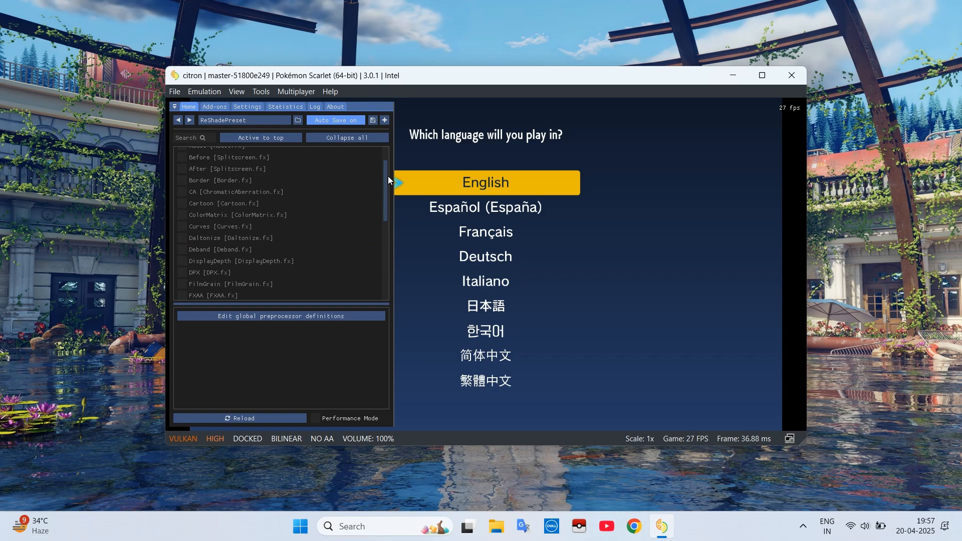
{"action": "scroll", "scroll_direction": "up", "scroll_amount": 3}
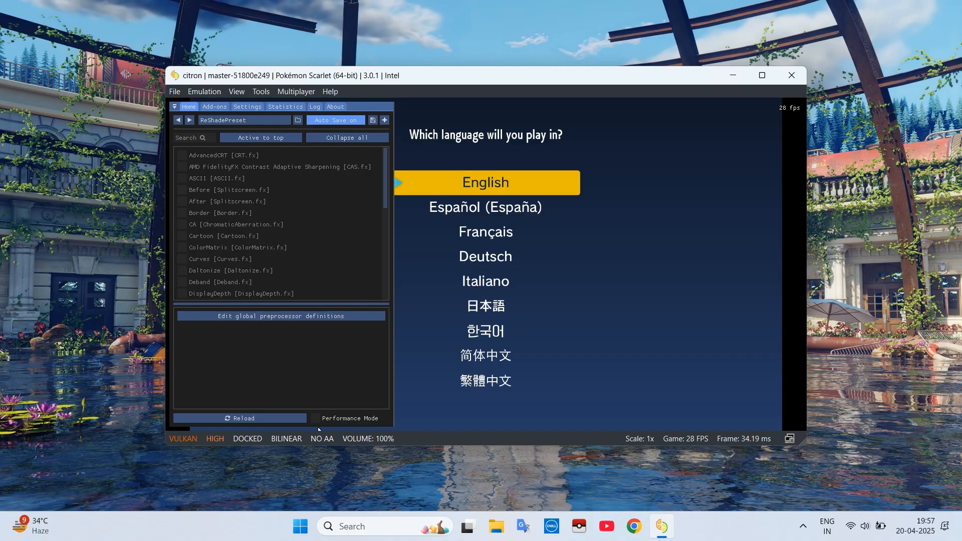
{"action": "left_click", "coordinate": [240, 418]}
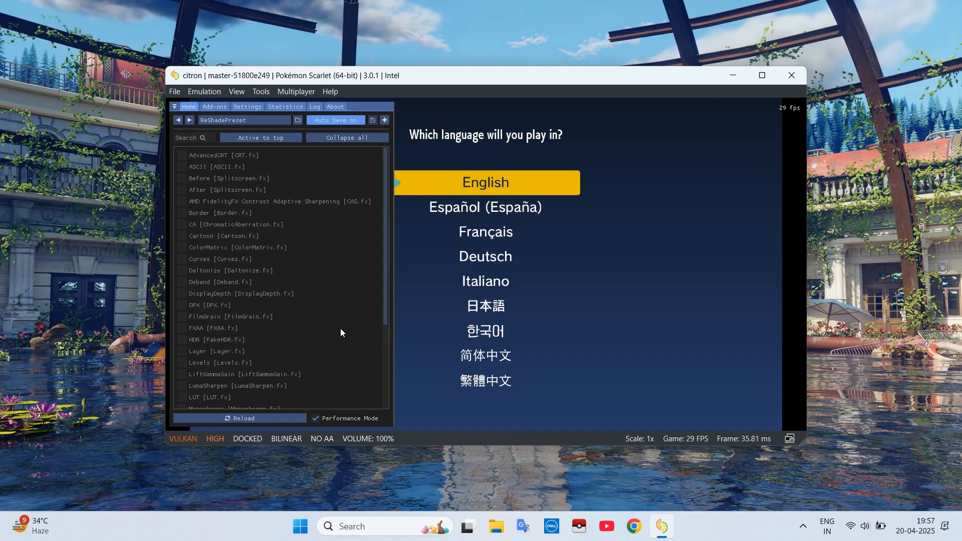
{"action": "mouse_move", "coordinate": [372, 119]}
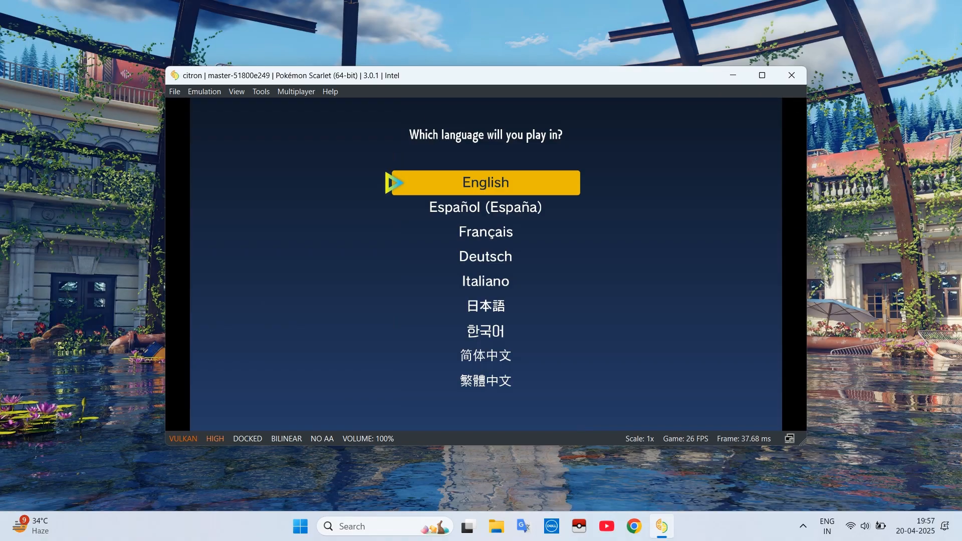
{"action": "mouse_move", "coordinate": [382, 189]}
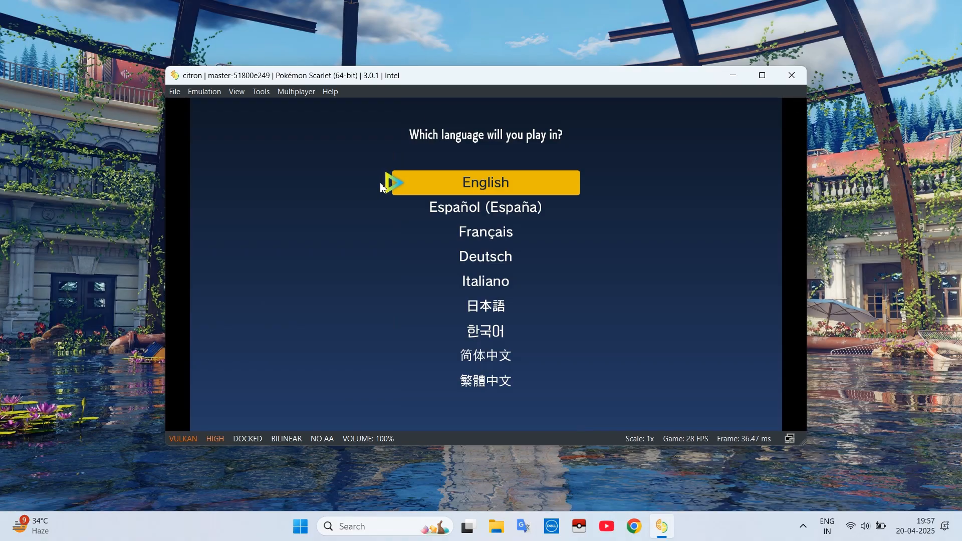
Choose English as the game language, then ride forward through the countryside toward town.
{"action": "left_click", "coordinate": [484, 182]}
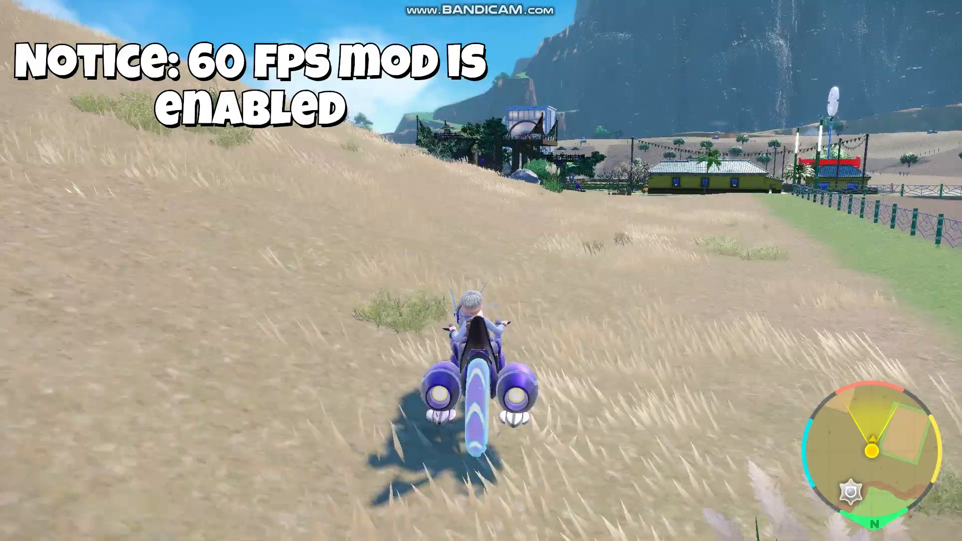
{"action": "key", "text": "w"}
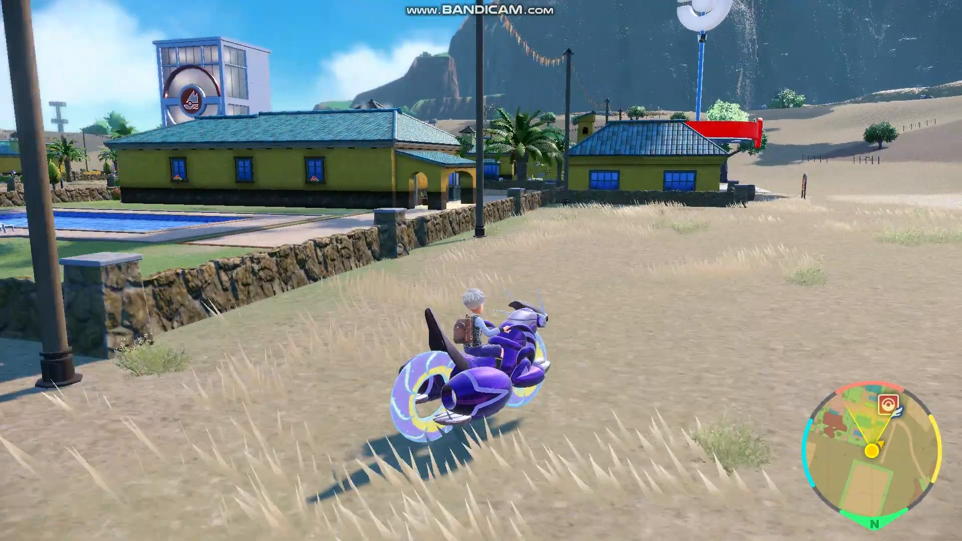
{"action": "key", "text": "w"}
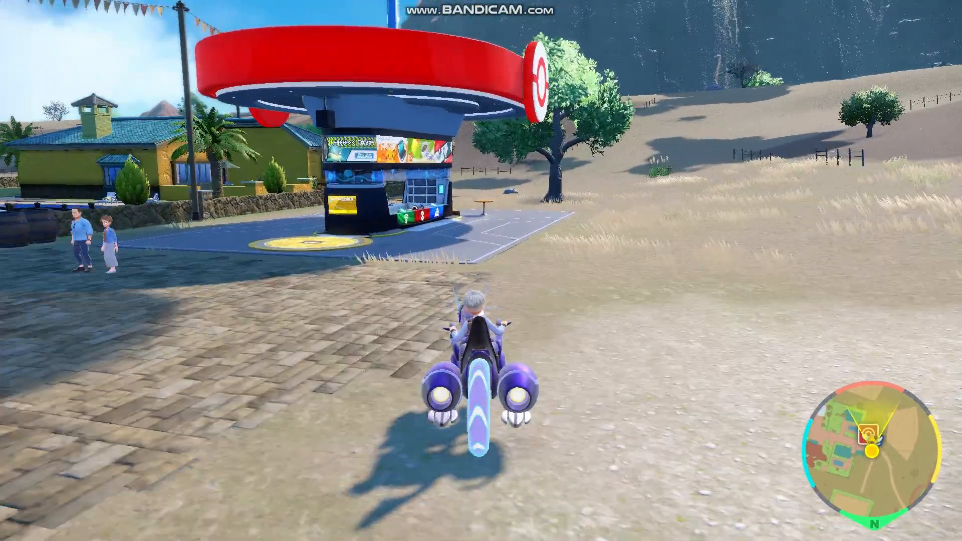
{"action": "key", "text": "w"}
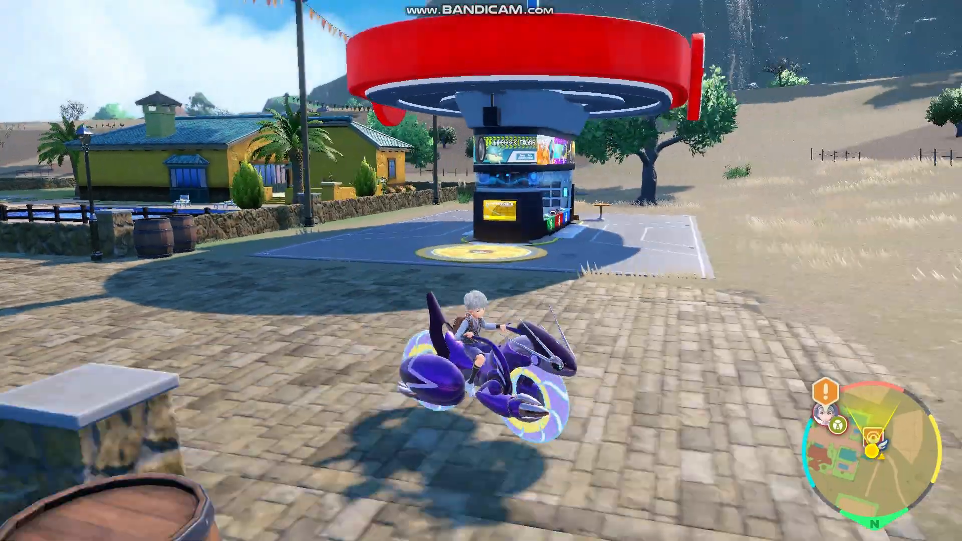